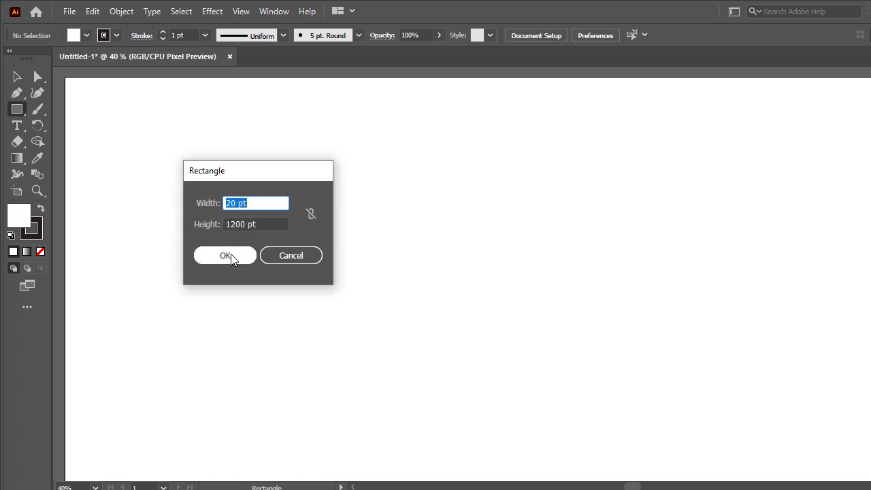
# - Draw a 20 × 1200 pt rectangle and a 100 × 1200 pt rectangle beside it
pyautogui.click(225, 256)
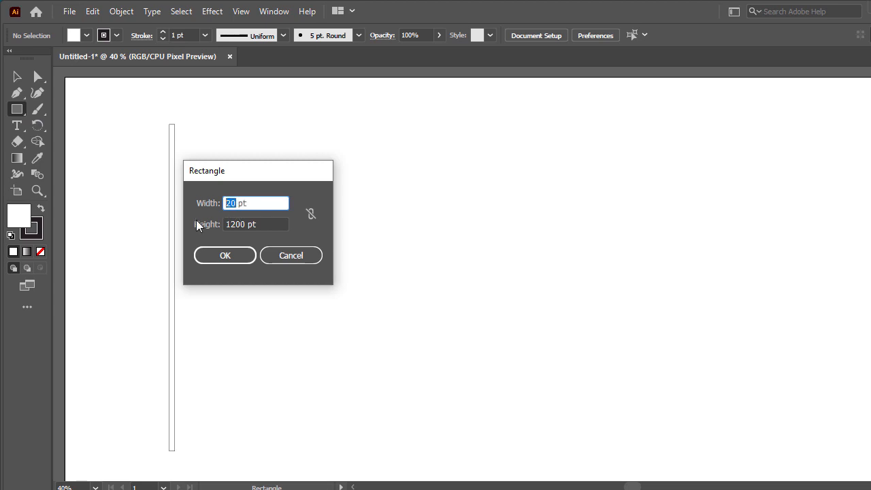
pyautogui.write('100')
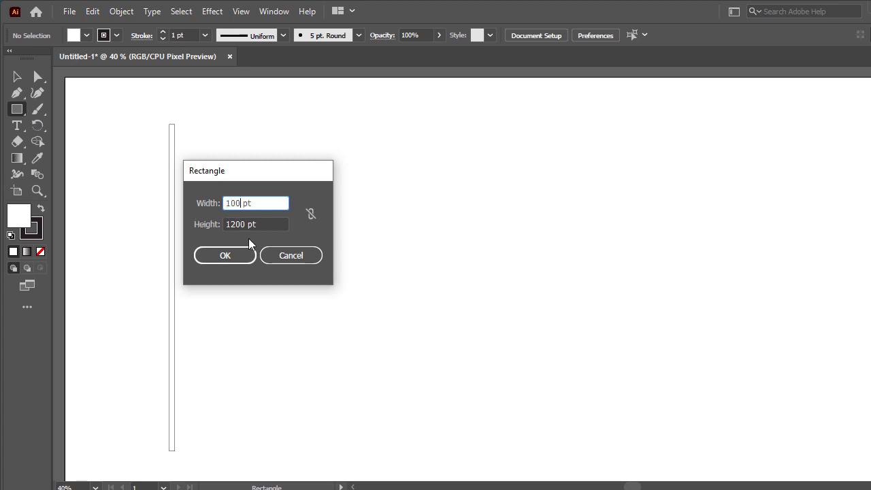
pyautogui.click(224, 255)
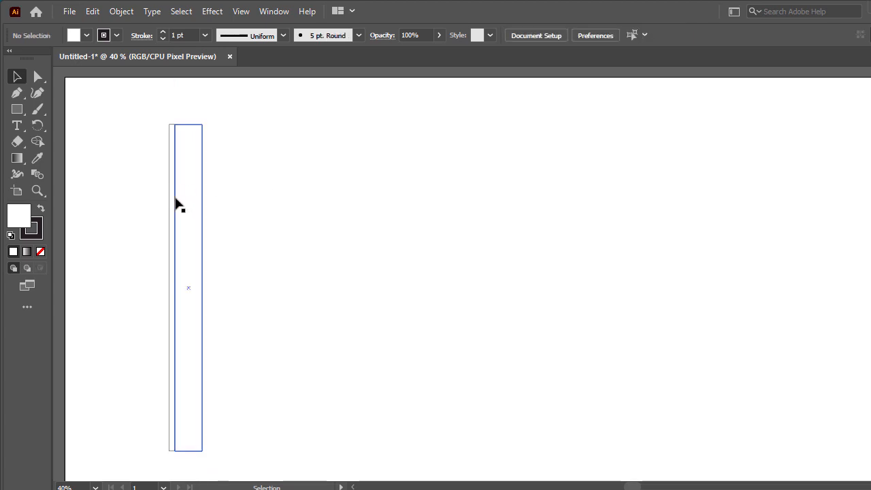
pyautogui.moveTo(170, 230)
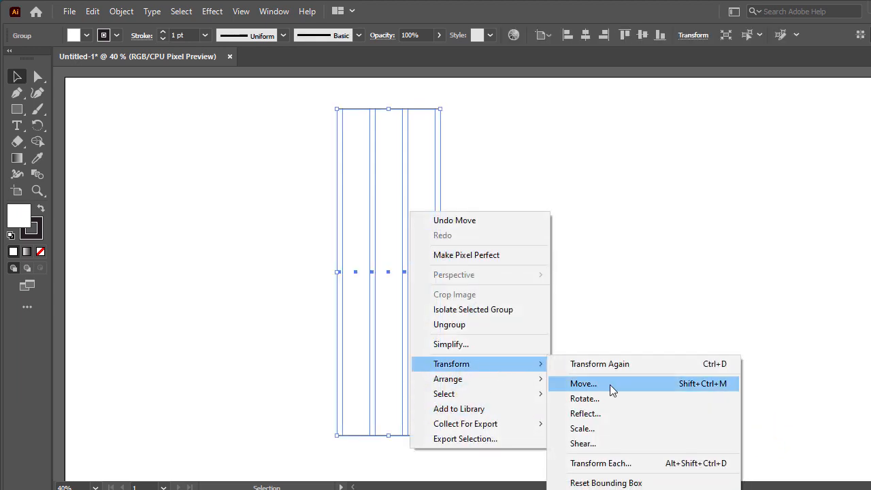
# - Move the striped group, then rotate a copy of it by 30°
pyautogui.click(584, 398)
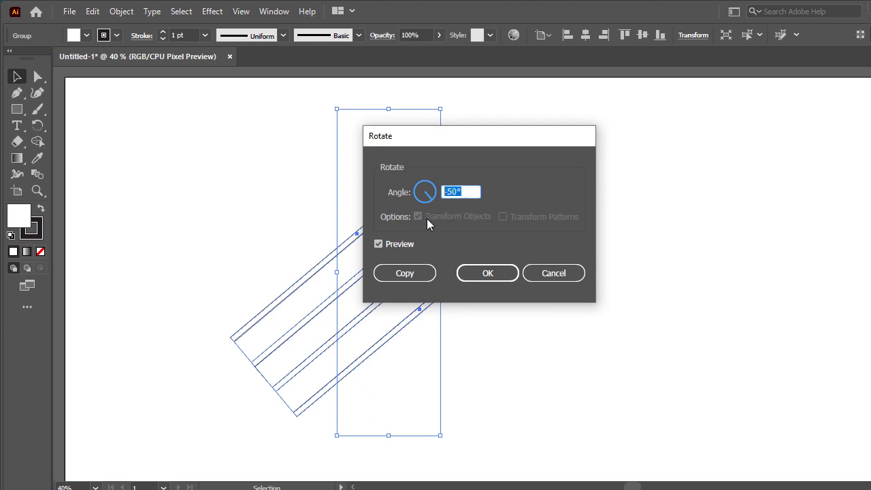
pyautogui.write('30')
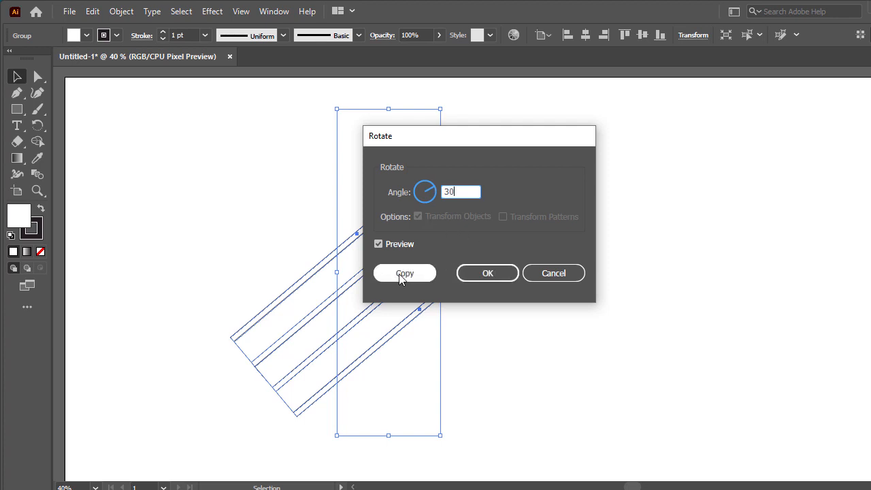
pyautogui.click(404, 272)
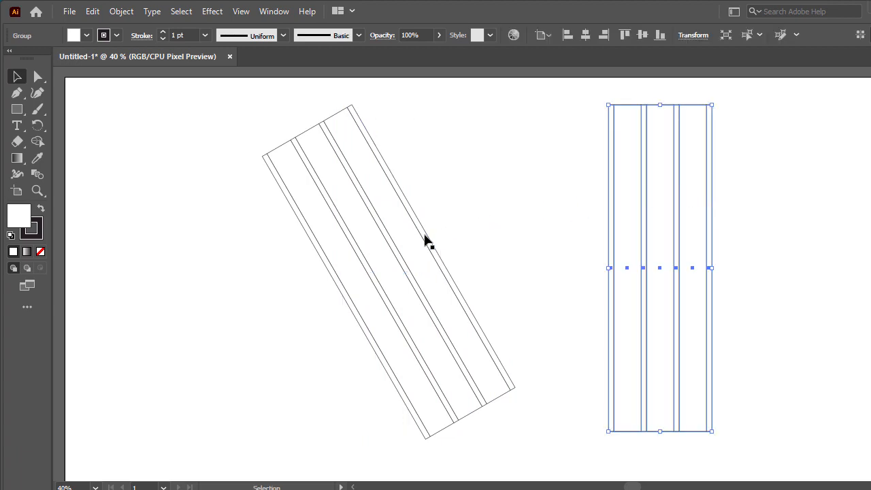
# - Reflect a copy of the tilted bar across the vertical axis
pyautogui.rightClick(427, 239)
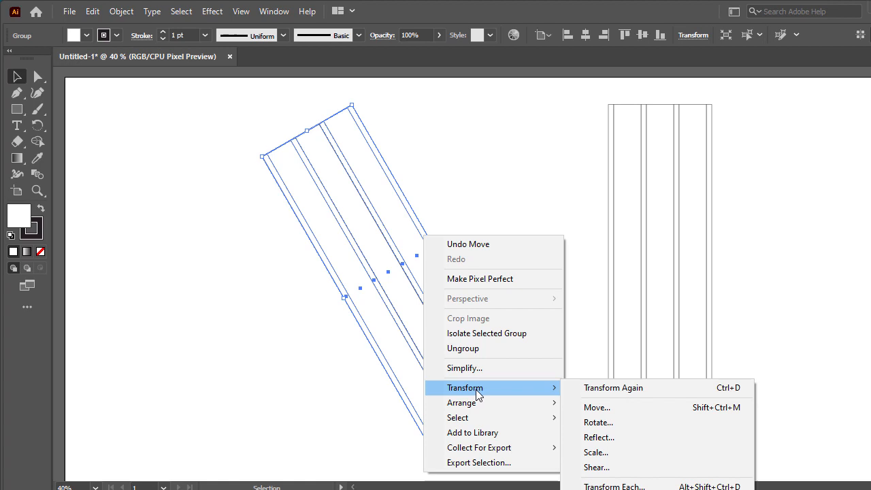
pyautogui.moveTo(609, 421)
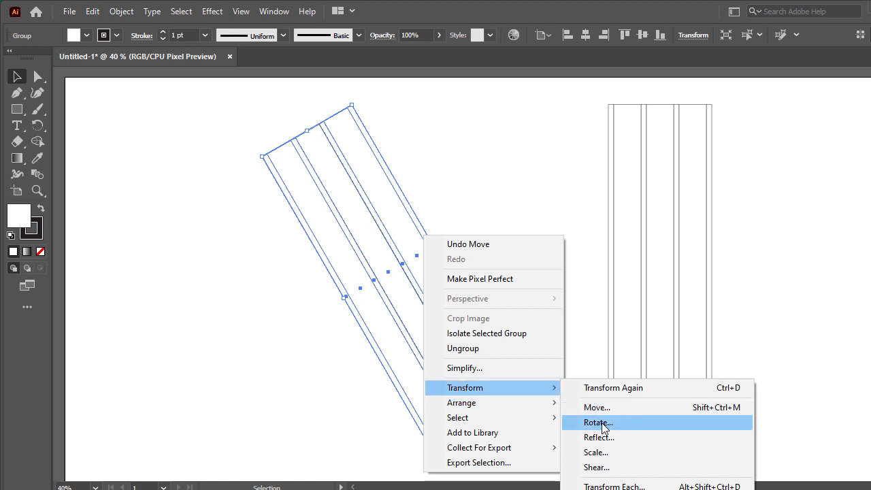
pyautogui.click(599, 437)
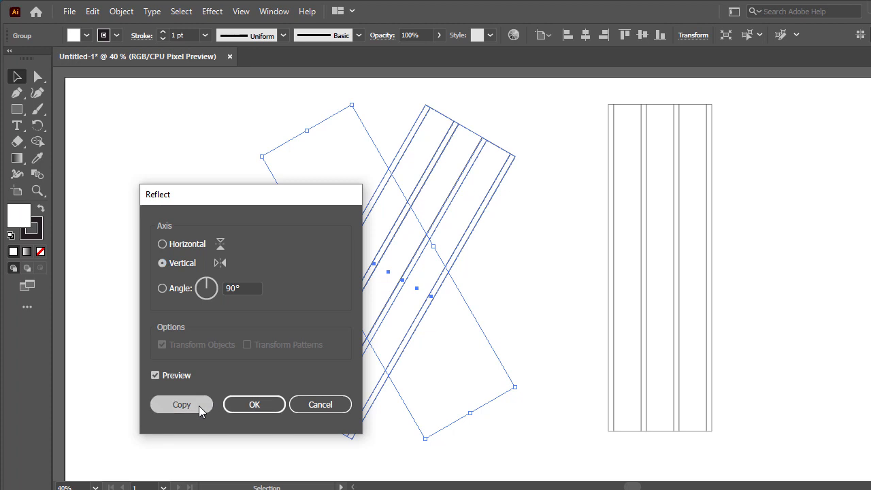
pyautogui.click(182, 404)
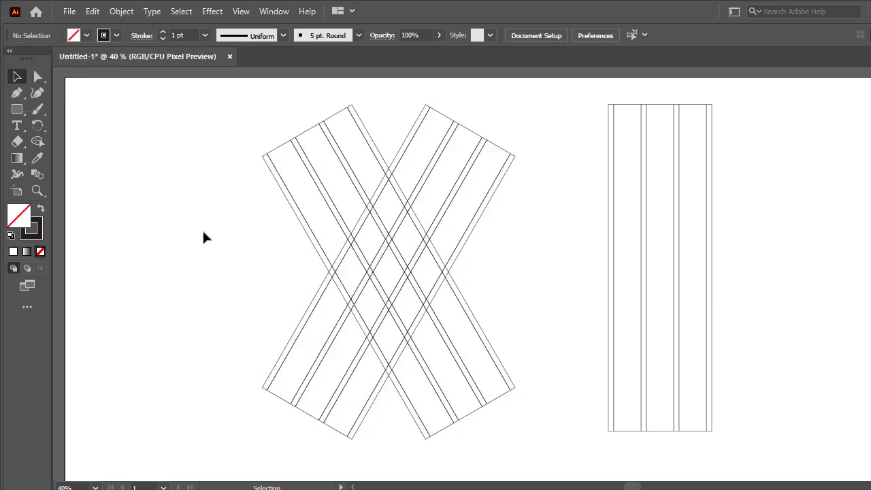
# - Draw a 450 × 450 pt circle with the Ellipse tool
pyautogui.click(14, 108)
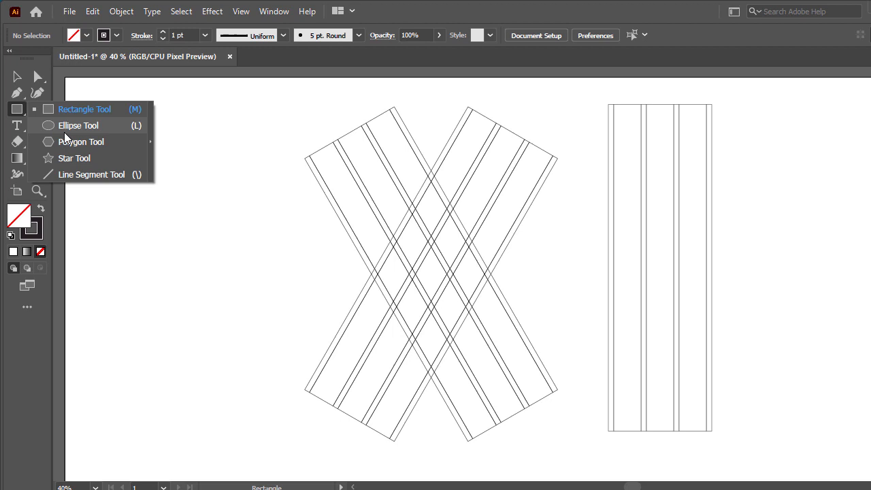
pyautogui.click(78, 125)
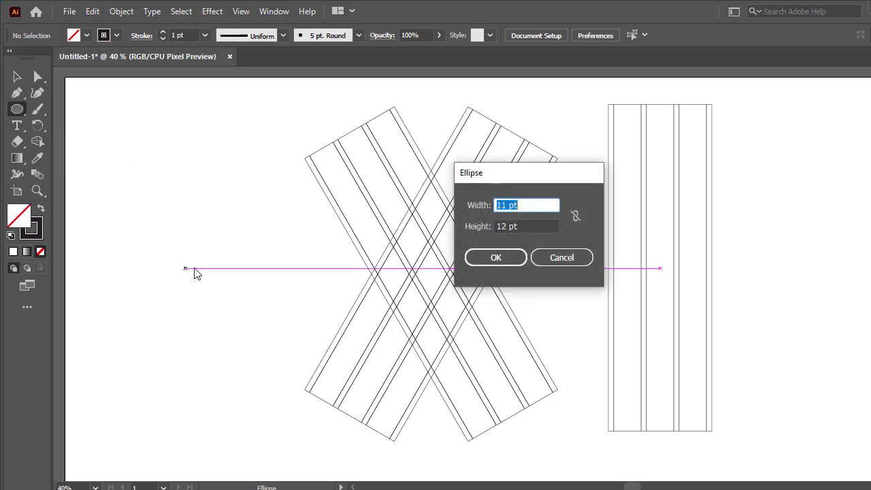
pyautogui.moveTo(529, 172); pyautogui.dragTo(276, 192)
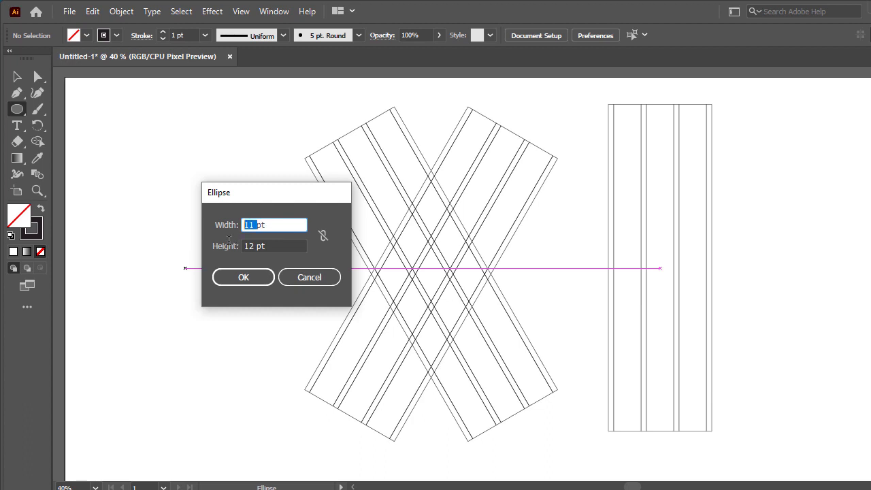
pyautogui.moveTo(232, 246)
pyautogui.write('450')
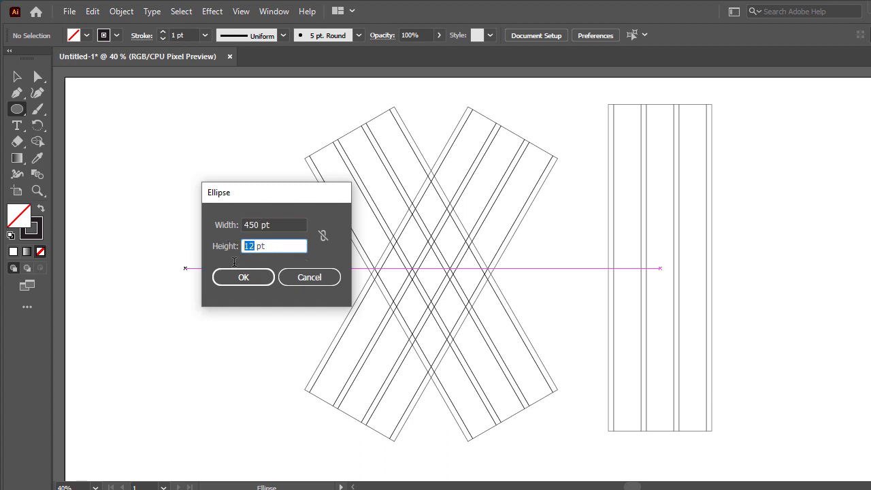
pyautogui.click(242, 277)
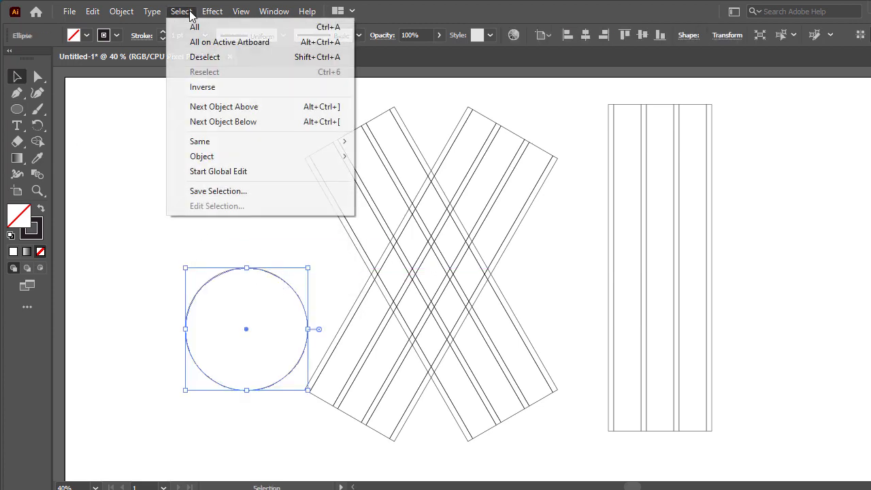
# - Apply Offset Path of 100 pt to the circle for an outer ring
pyautogui.click(120, 12)
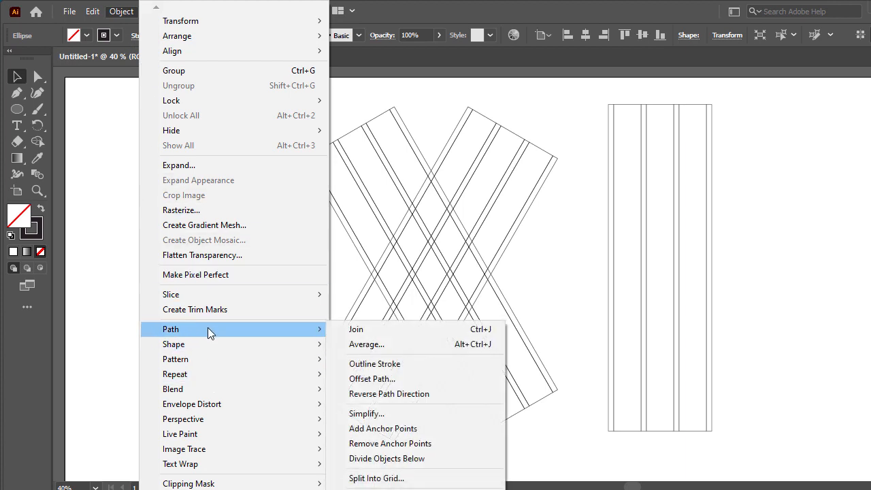
pyautogui.click(372, 379)
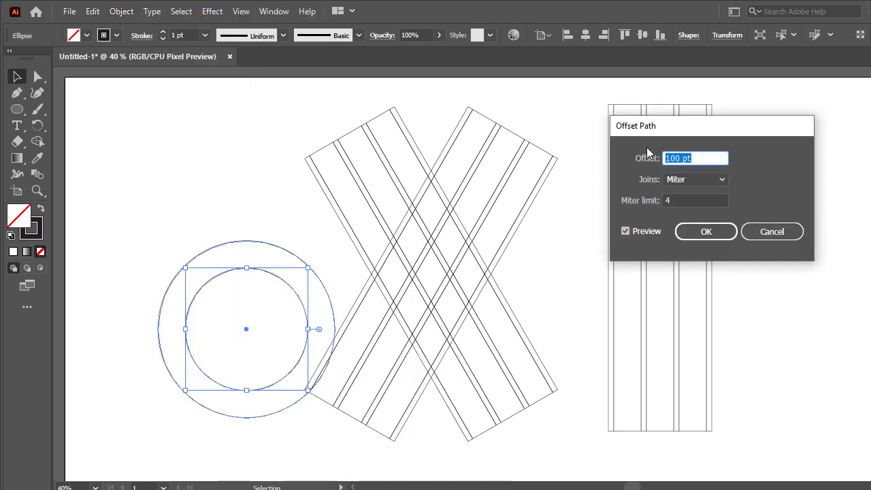
pyautogui.moveTo(646, 125); pyautogui.dragTo(313, 128)
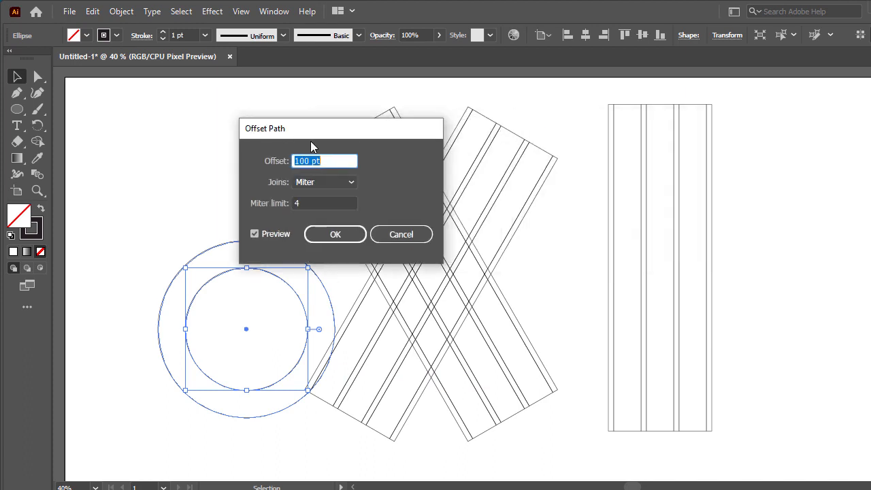
pyautogui.moveTo(335, 234)
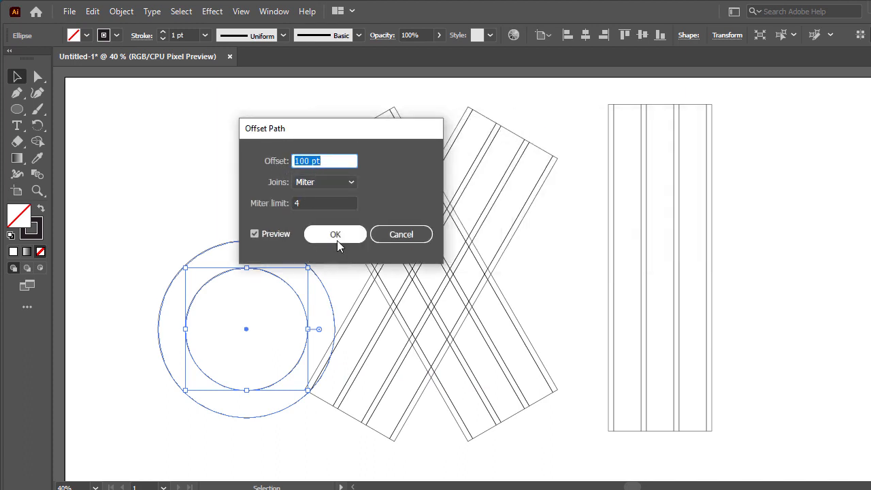
pyautogui.click(334, 234)
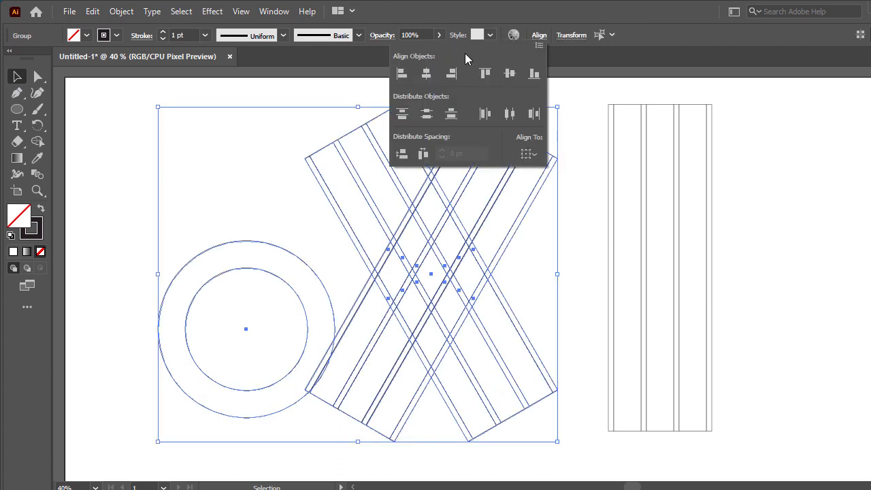
# - Align the circles' centres to the crossed bars and move them lower
pyautogui.click(509, 73)
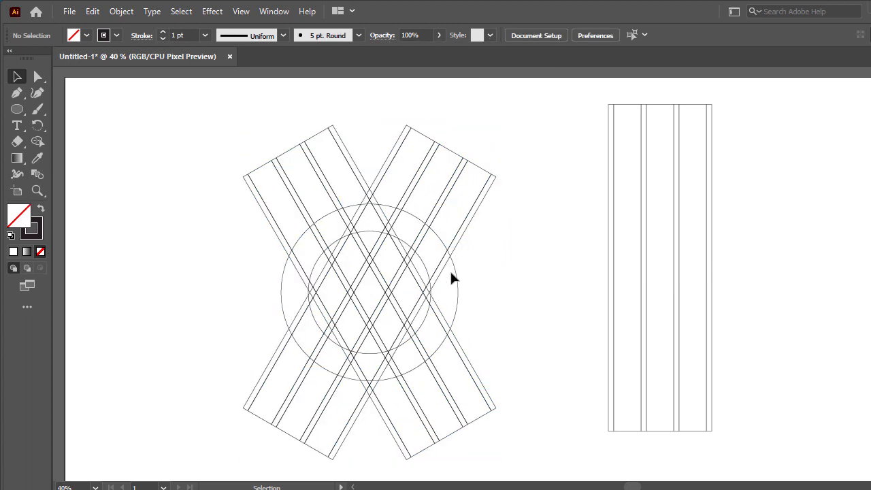
pyautogui.click(452, 277)
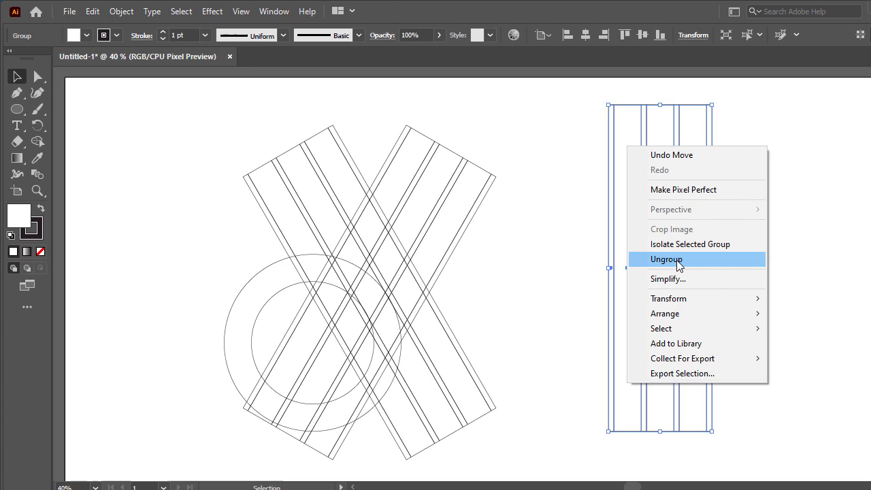
# - Ungroup the bar, pull out a narrow strip, and make a 90° rotated copy
pyautogui.click(666, 260)
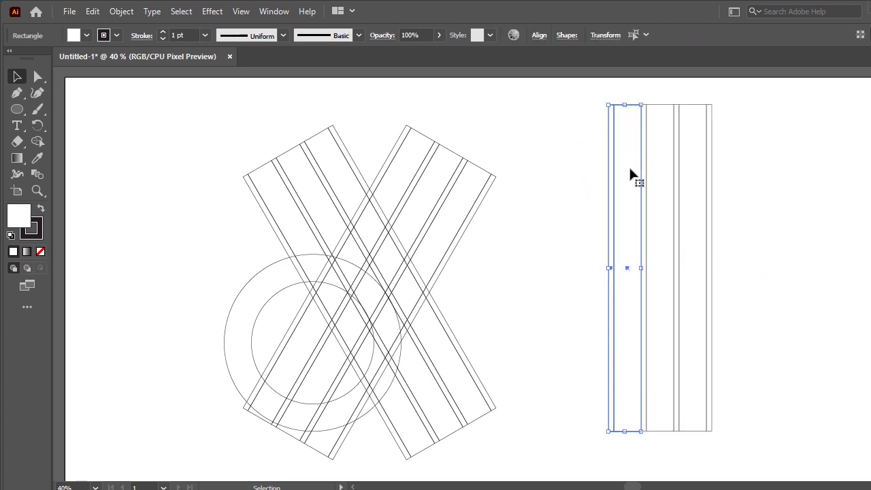
pyautogui.moveTo(626, 267); pyautogui.dragTo(567, 281)
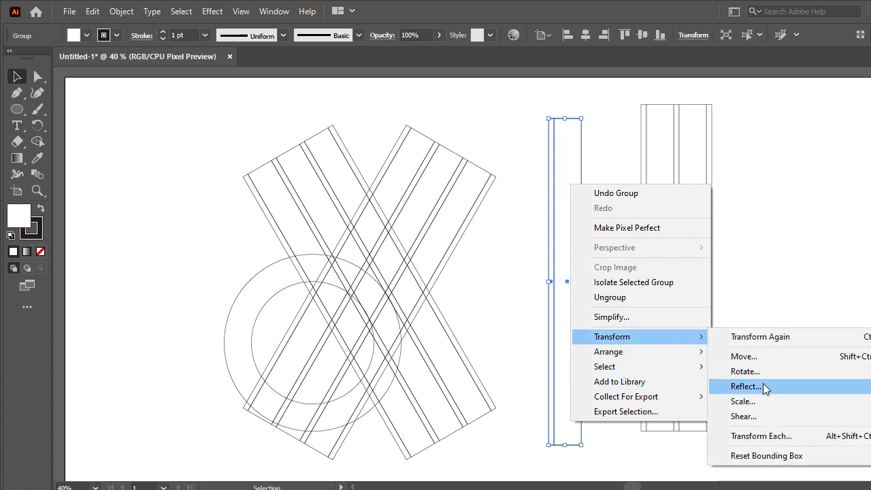
pyautogui.moveTo(765, 396)
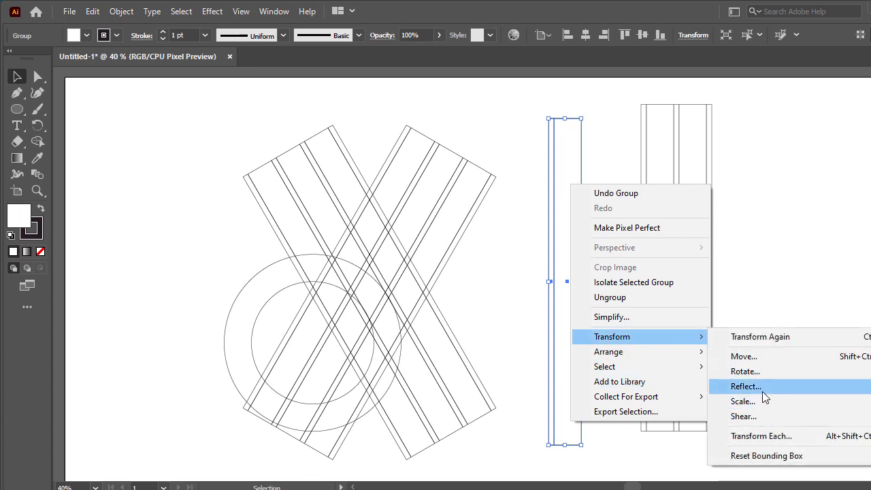
pyautogui.moveTo(756, 372)
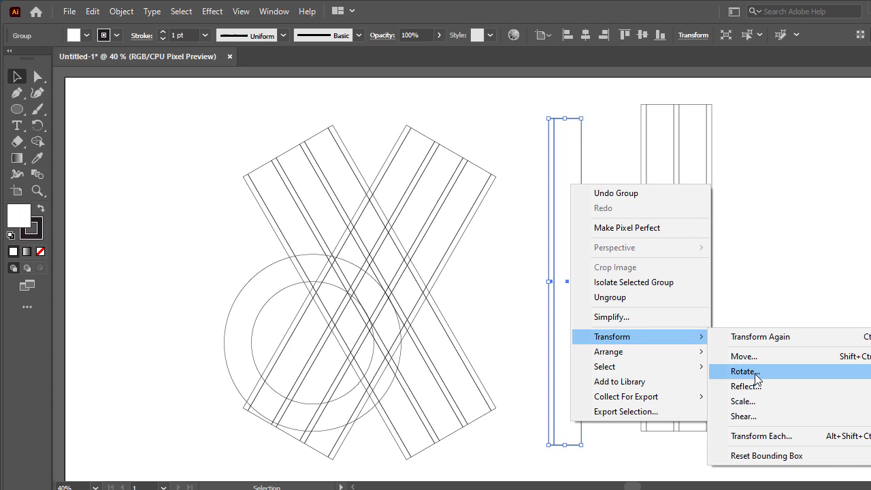
pyautogui.click(742, 371)
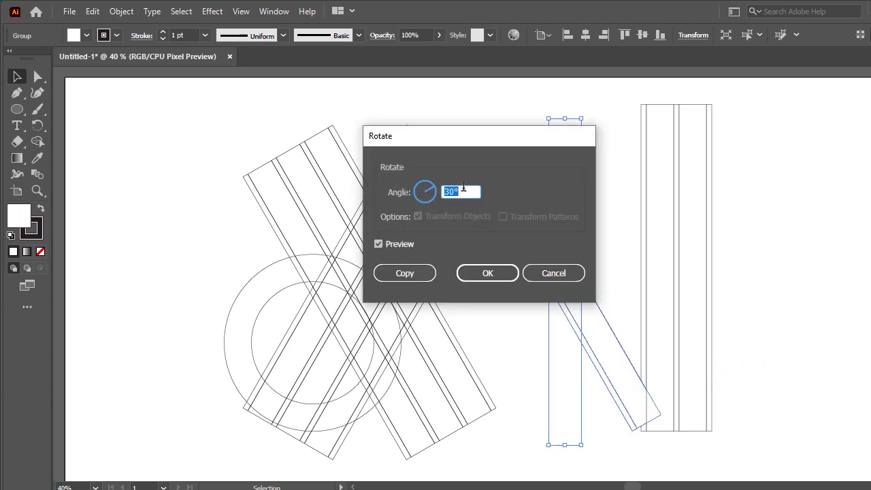
pyautogui.moveTo(427, 206)
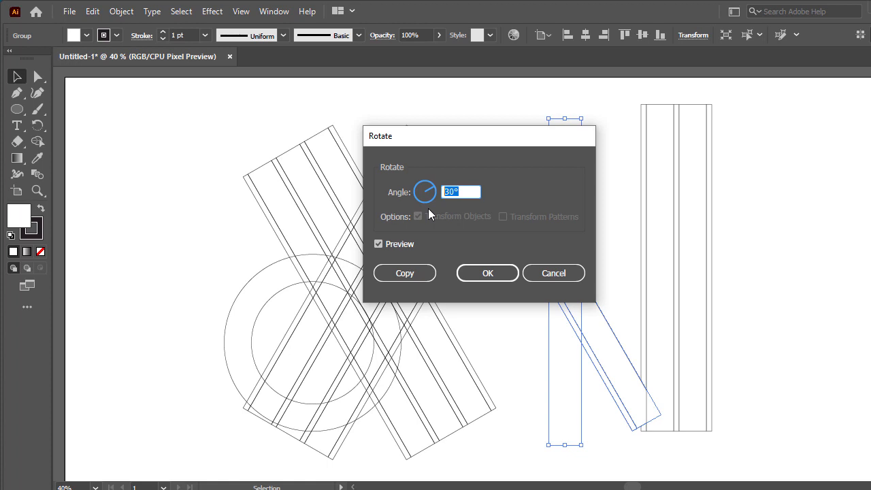
pyautogui.write('90')
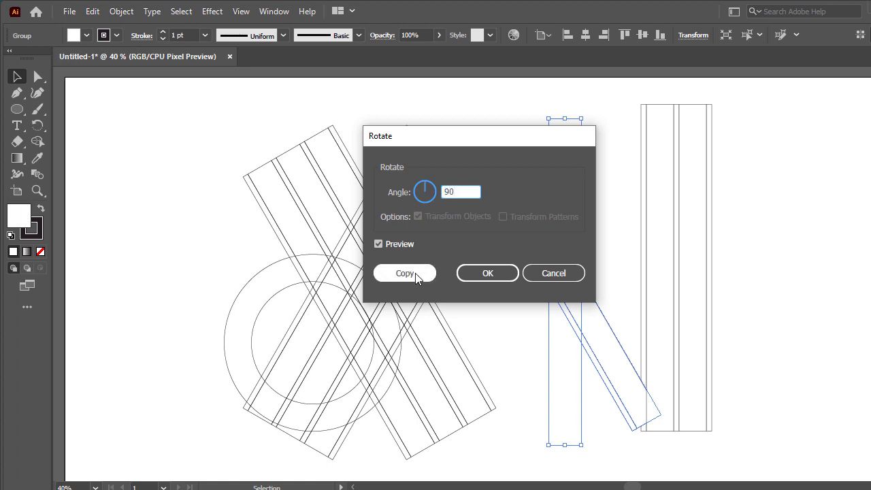
pyautogui.click(404, 273)
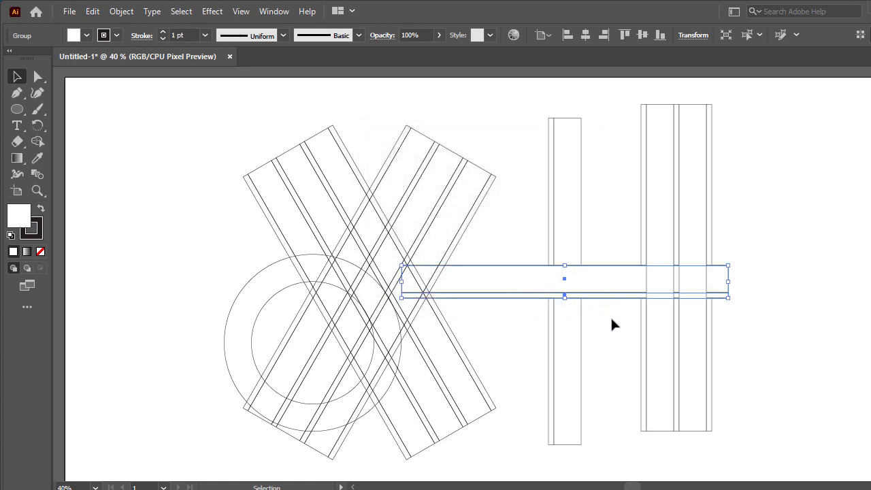
pyautogui.moveTo(13, 78)
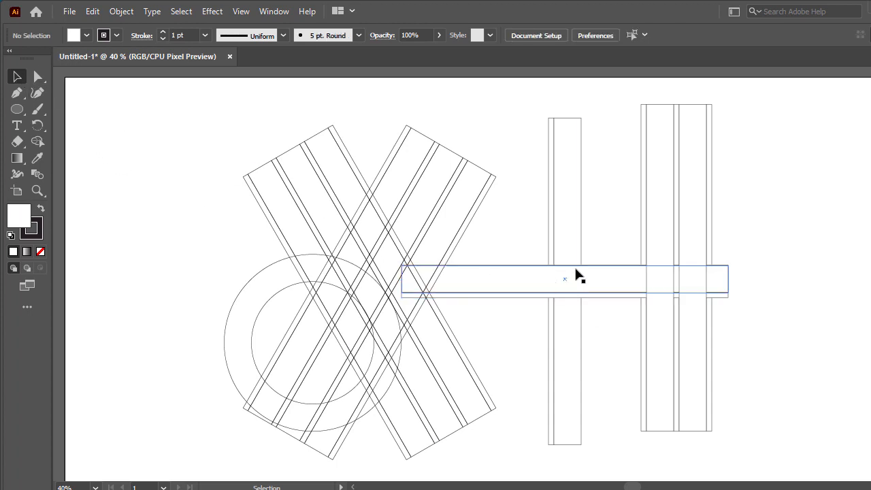
# - Position the horizontal strip across the circles and delete the leftover vertical strips
pyautogui.moveTo(565, 279); pyautogui.dragTo(313, 350)
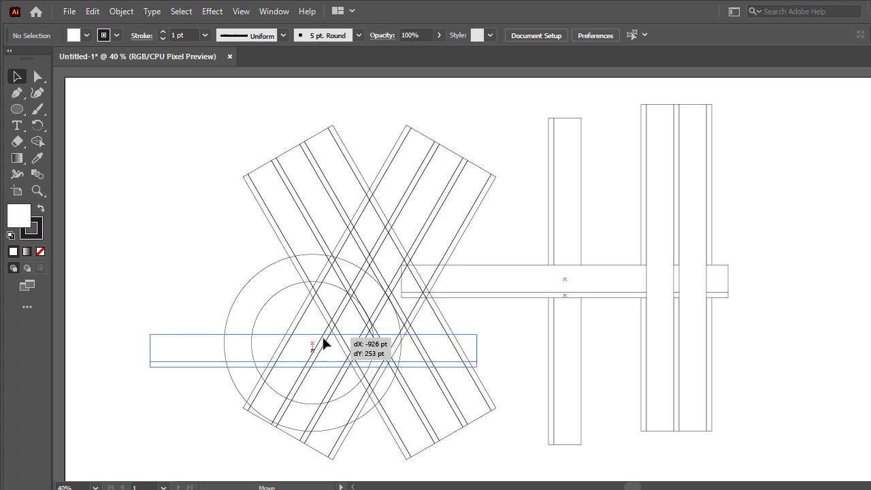
pyautogui.moveTo(313, 344); pyautogui.dragTo(334, 352)
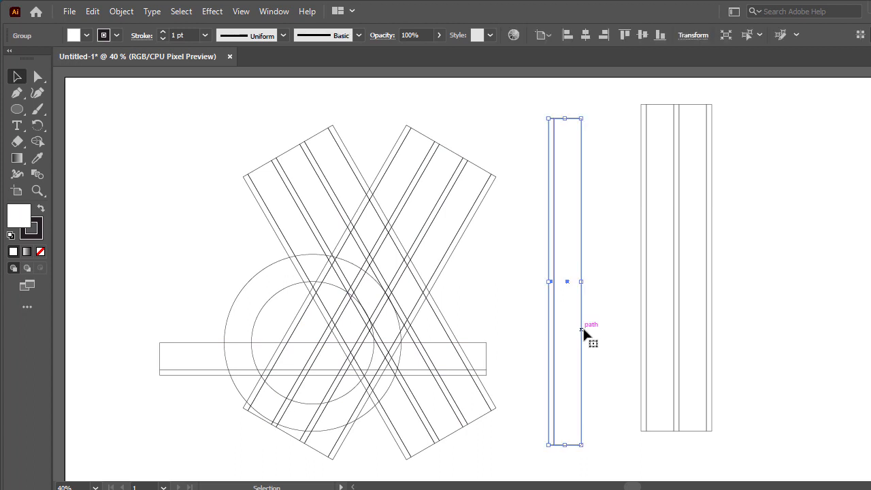
pyautogui.moveTo(592, 215); pyautogui.dragTo(844, 408)
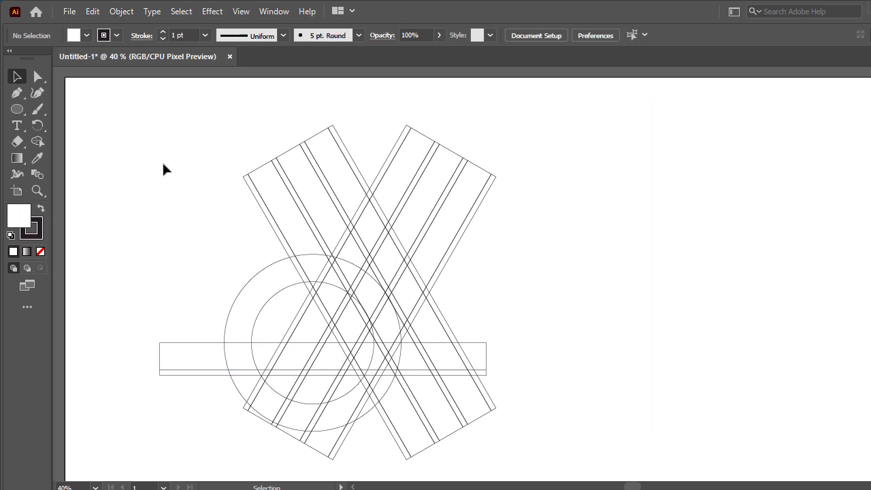
pyautogui.press('ctrl+a')
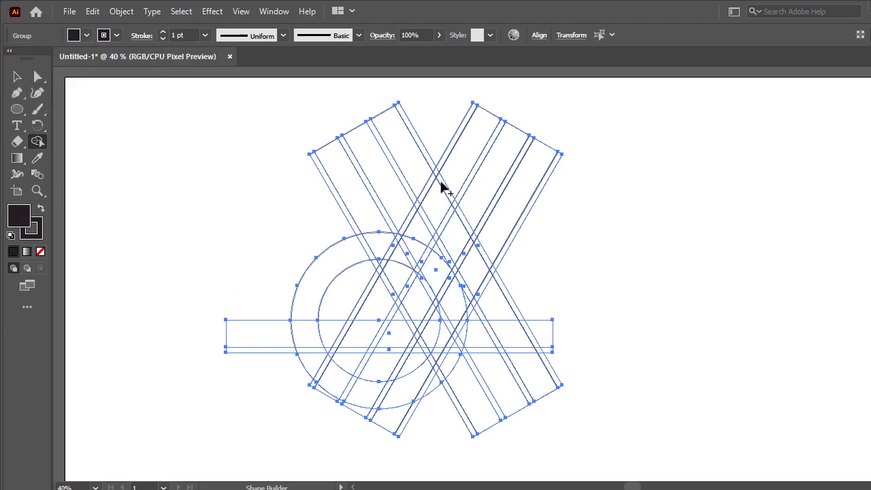
pyautogui.moveTo(415, 238)
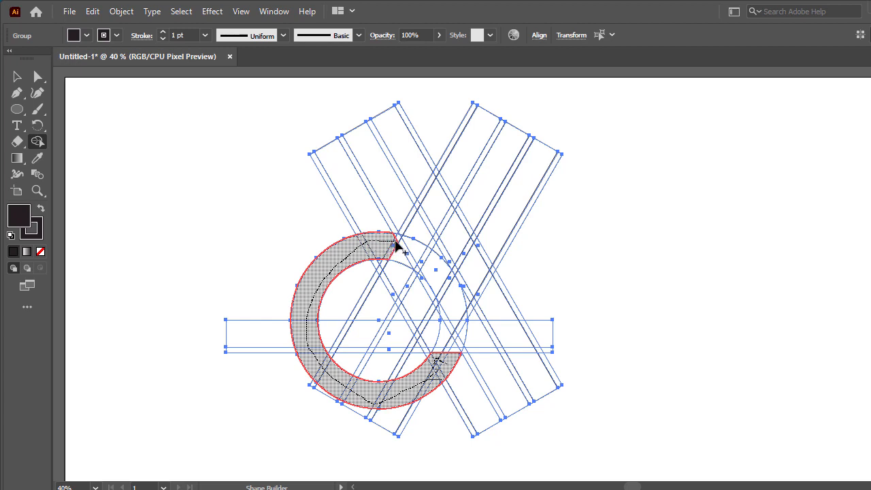
pyautogui.moveTo(396, 245)
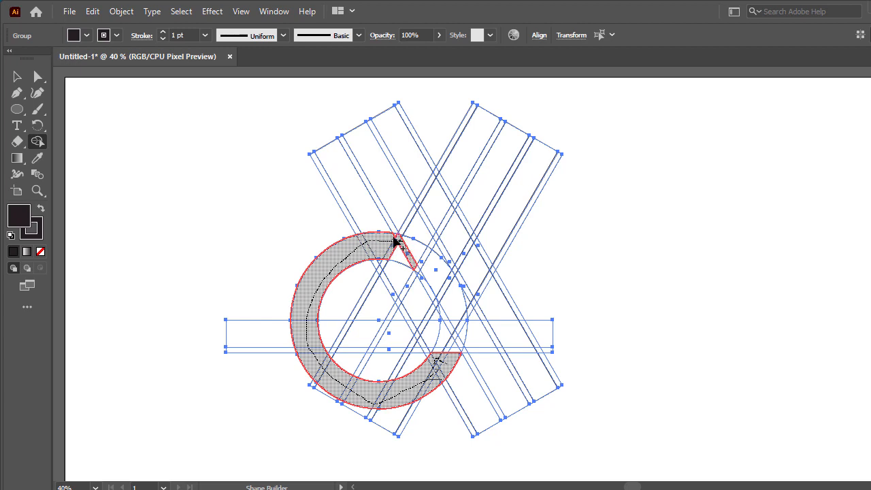